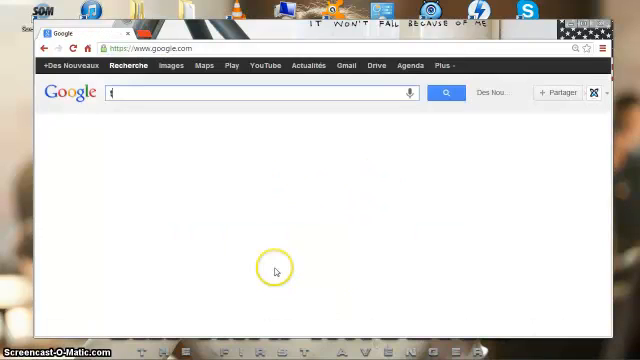
Step: Search Google for 'telecharger vlc media player' and reach a French VLC download result
{"action": "type", "text": "telecharger vlc"}
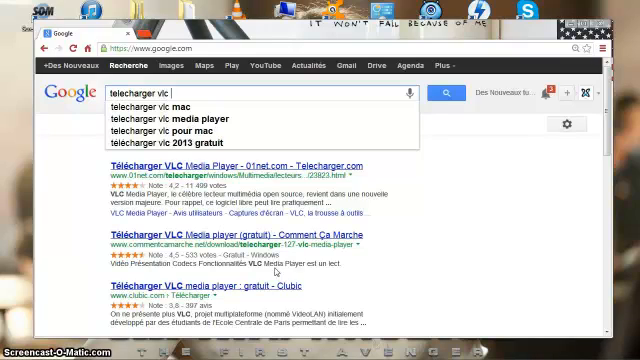
{"action": "left_click", "coordinate": [180, 120]}
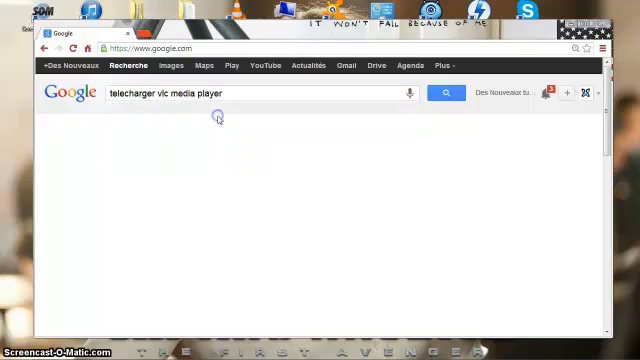
{"action": "left_click", "coordinate": [440, 94]}
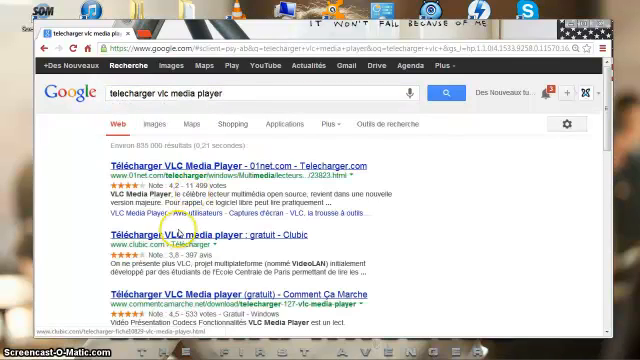
{"action": "scroll", "scroll_direction": "down", "scroll_amount": 3}
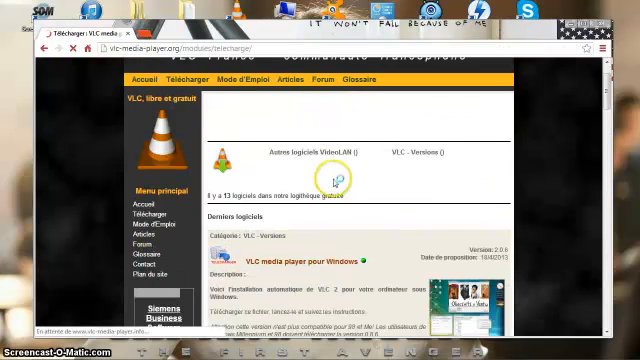
Step: Scroll the VLC download page before returning to the Windows desktop
{"action": "scroll", "scroll_direction": "down", "scroll_amount": 3}
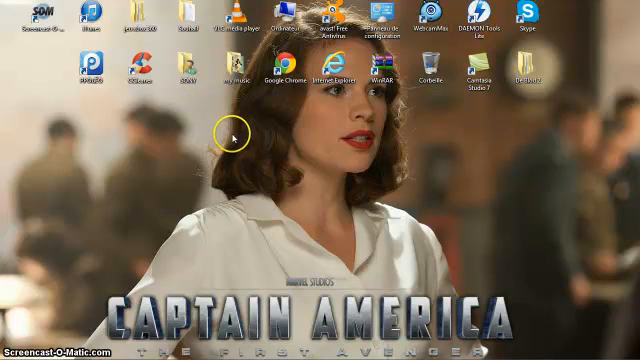
{"action": "mouse_move", "coordinate": [232, 136]}
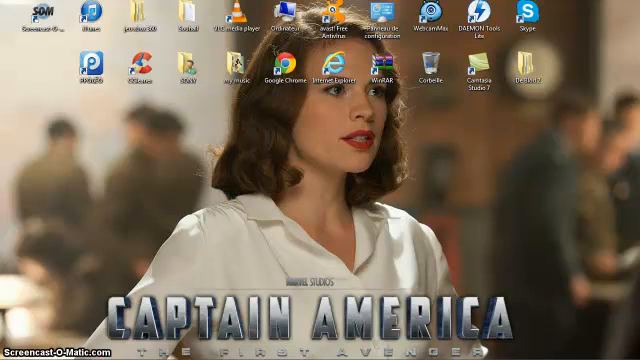